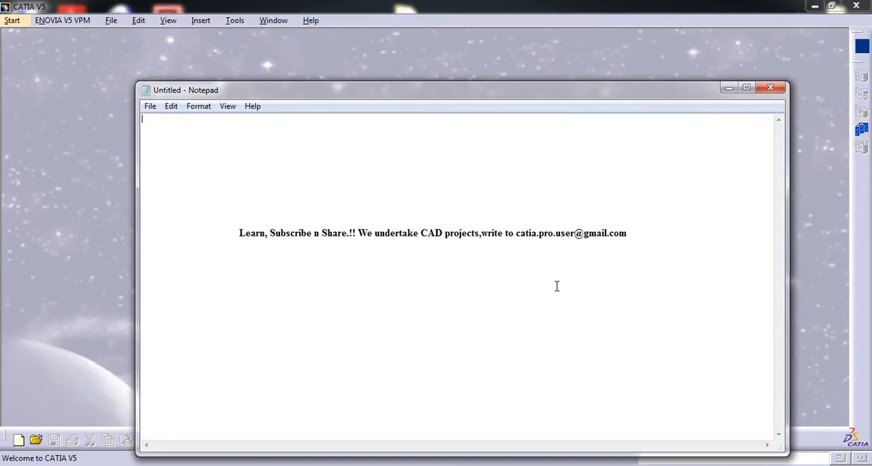
Write 'option explicit' and the declaration line 'dim SI,P,R,T'
{"action": "type", "text": "option explicit"}
{"action": "type", "text": "d"}
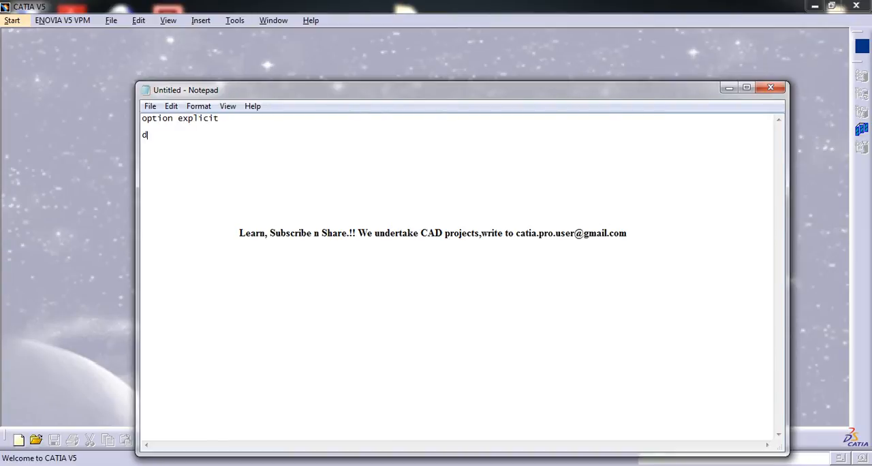
{"action": "type", "text": "im"}
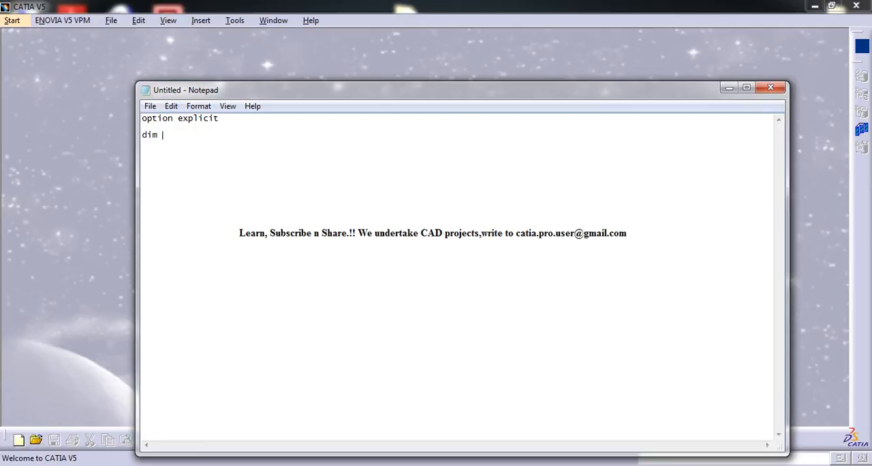
{"action": "type", "text": "SI"}
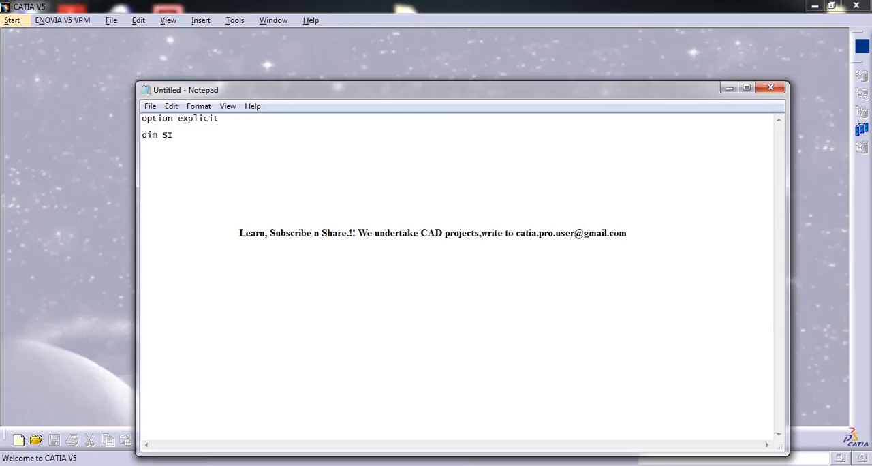
{"action": "type", "text": ","}
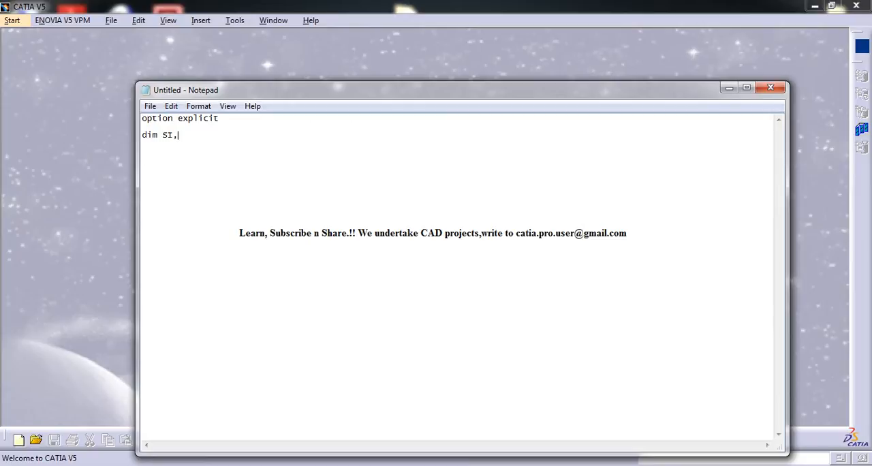
{"action": "type", "text": "P,R"}
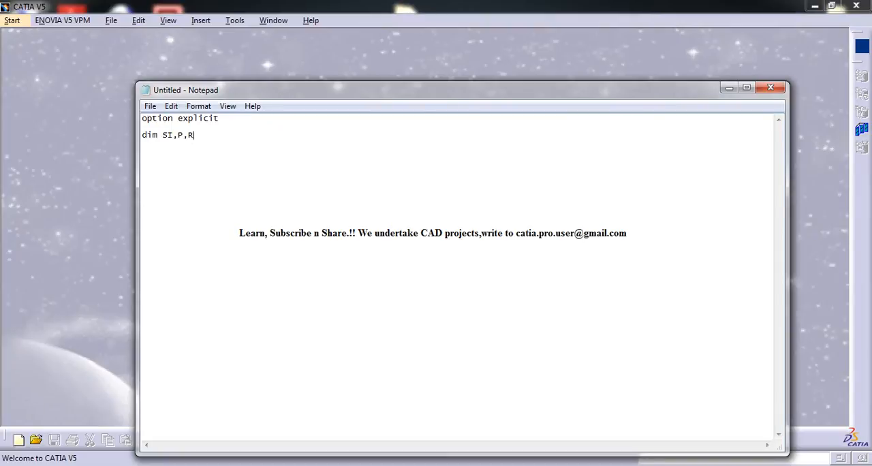
{"action": "type", "text": ","}
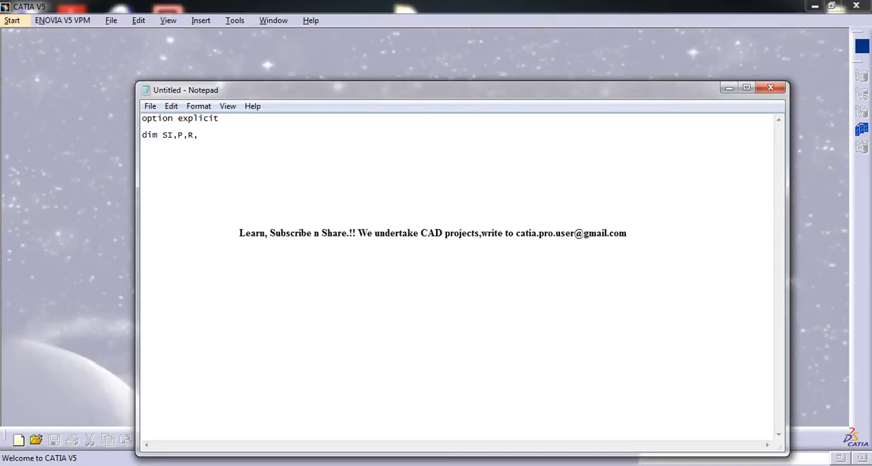
{"action": "type", "text": "T"}
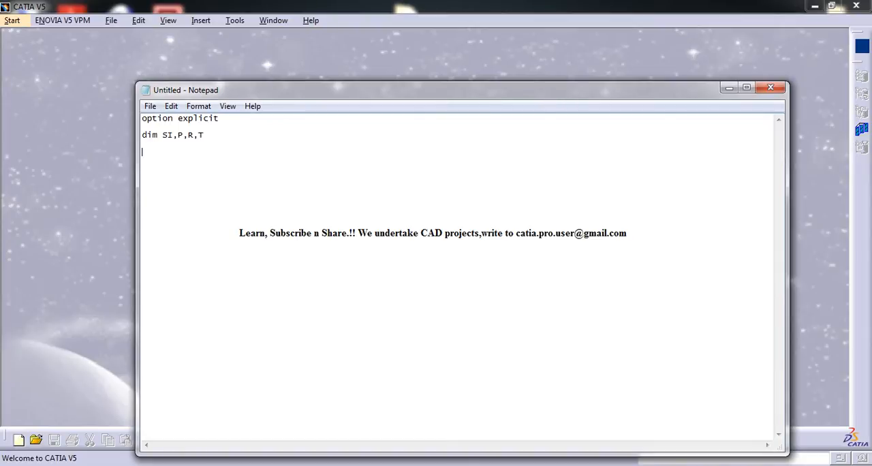
Write the formula line SI=(P*R*T)/100 and start a new line
{"action": "type", "text": "SI"}
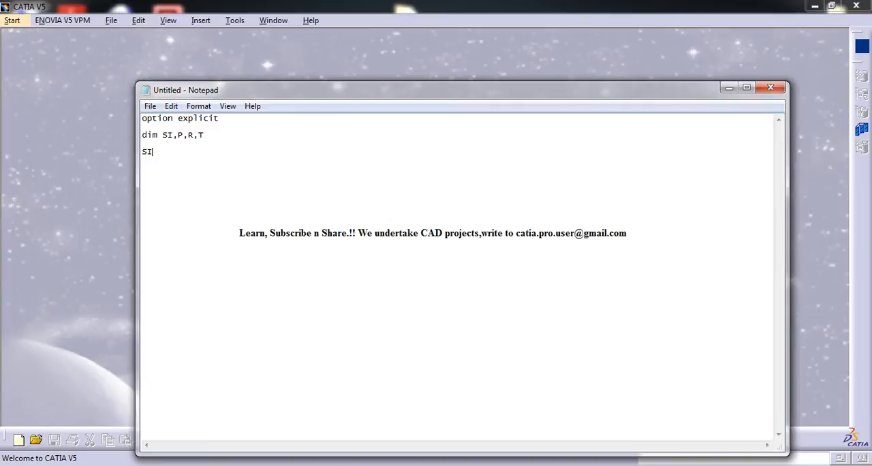
{"action": "type", "text": "="}
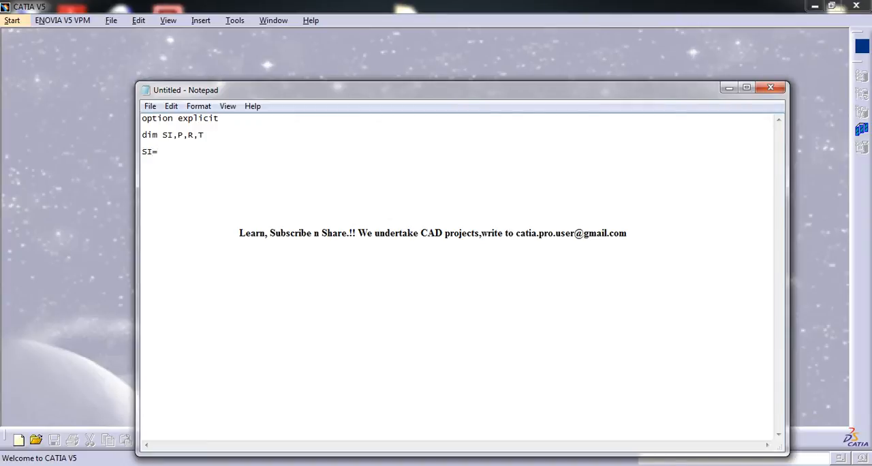
{"action": "type", "text": "("}
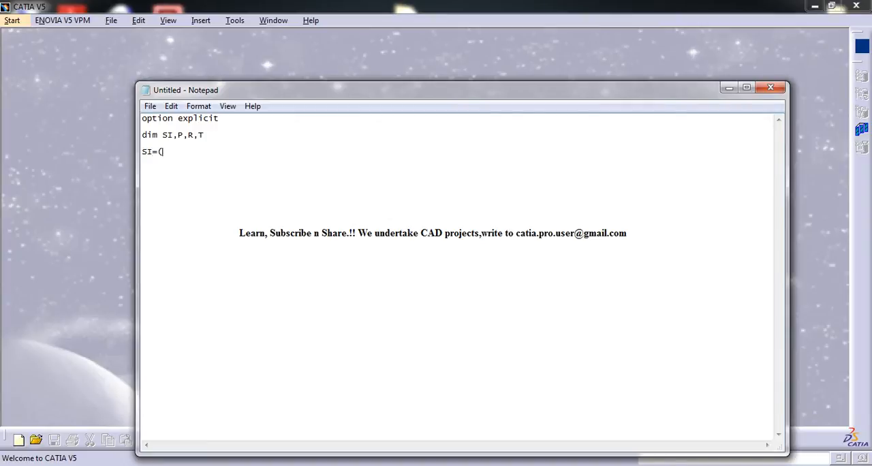
{"action": "type", "text": "P*"}
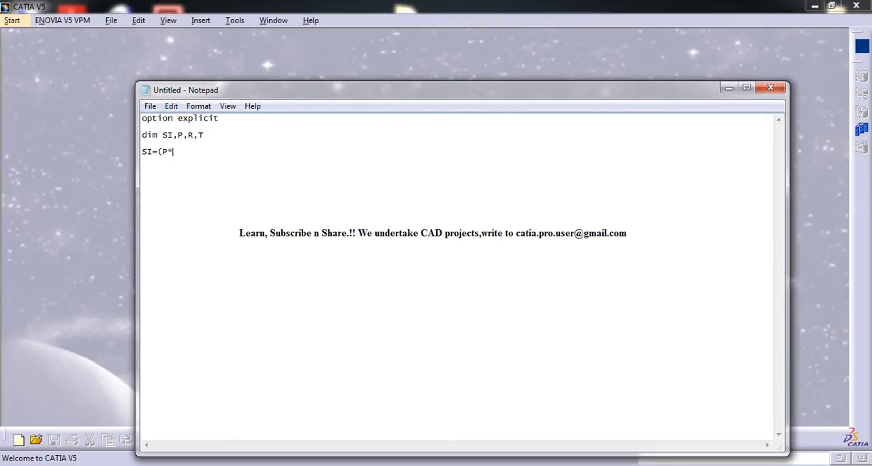
{"action": "type", "text": "R"}
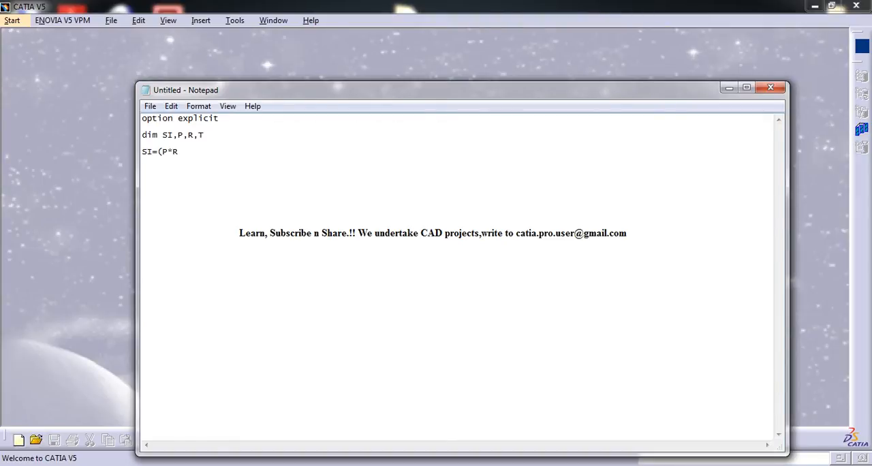
{"action": "type", "text": "*T"}
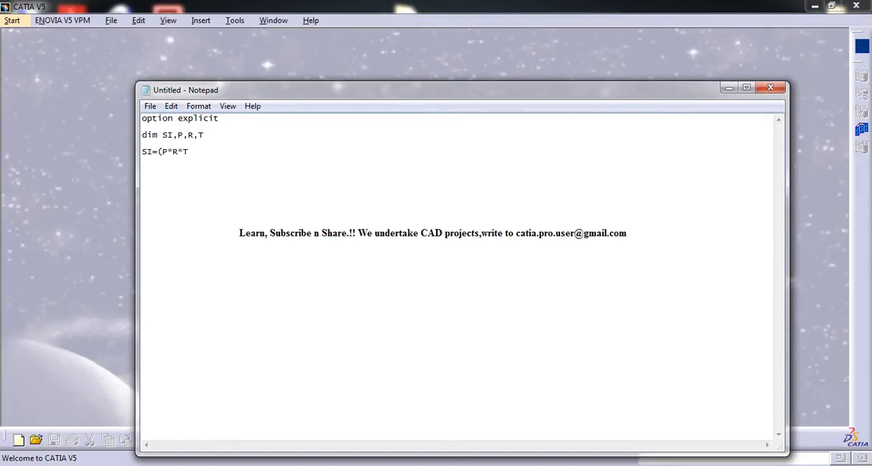
{"action": "type", "text": ")/"}
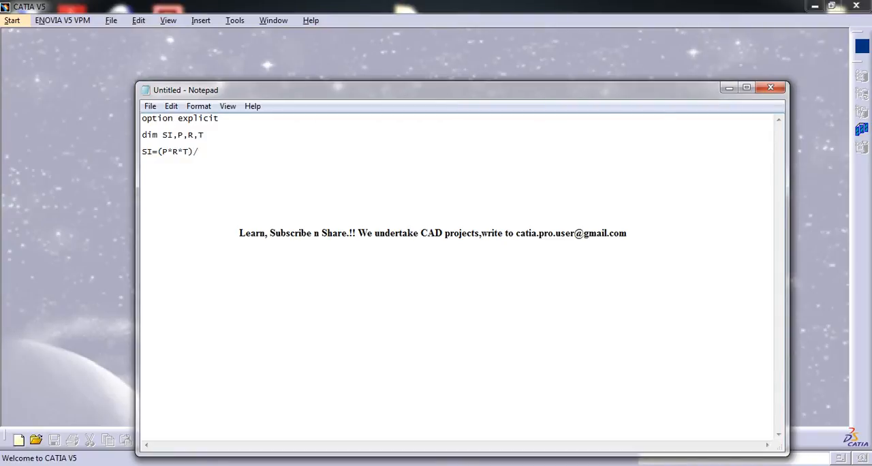
{"action": "type", "text": "100"}
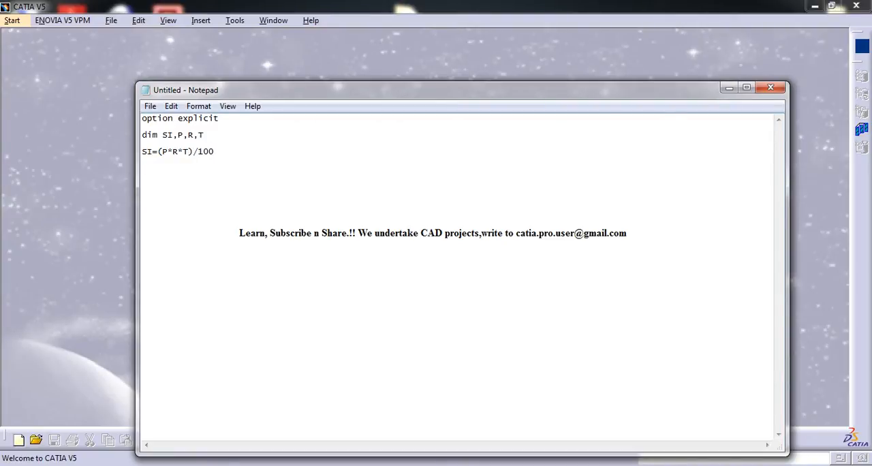
{"action": "key", "text": "enter"}
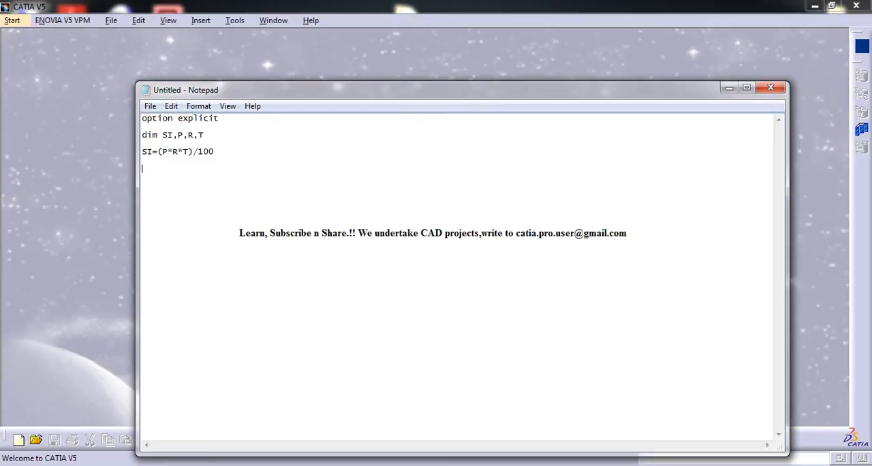
Write msgbox ("The Simple interest value is " &SI) to report the result
{"action": "type", "text": "msgbox"}
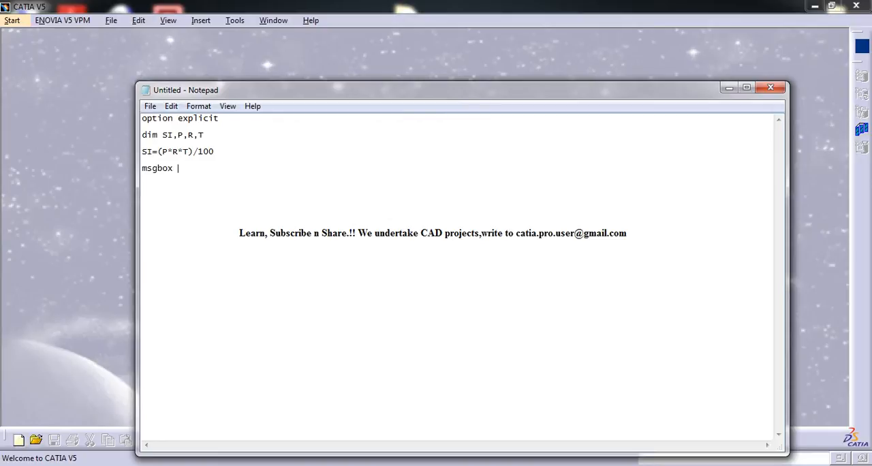
{"action": "type", "text": "(\"The"}
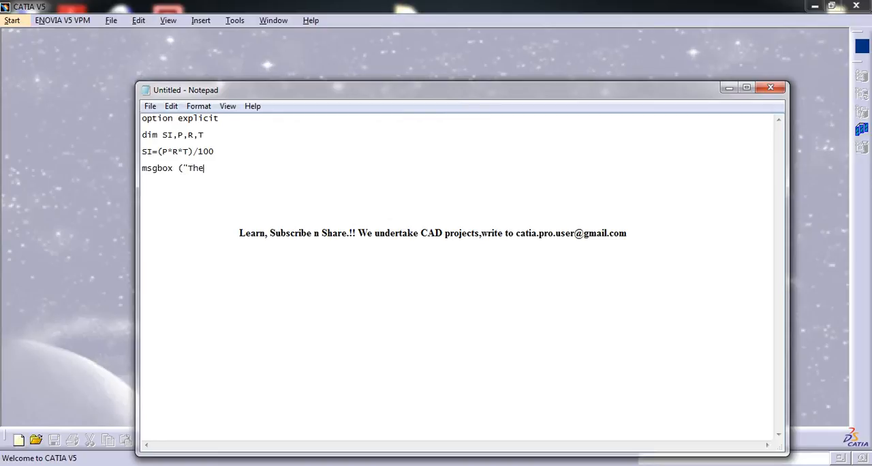
{"action": "type", "text": "Sim"}
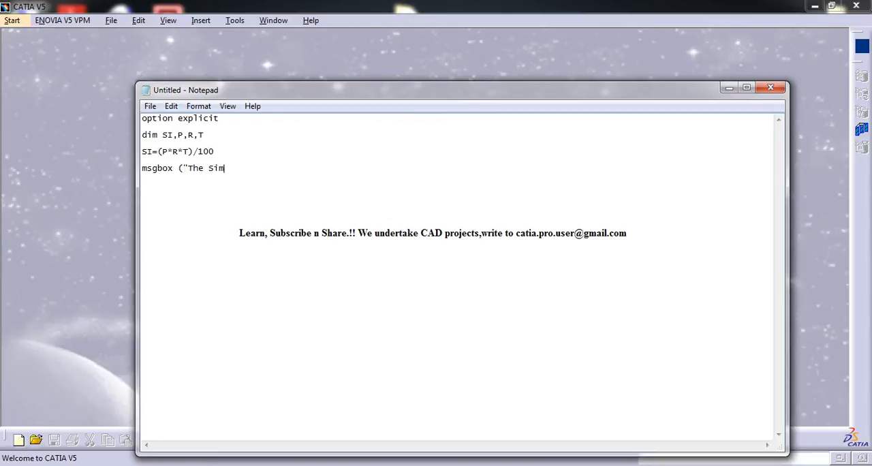
{"action": "type", "text": "ple interest"}
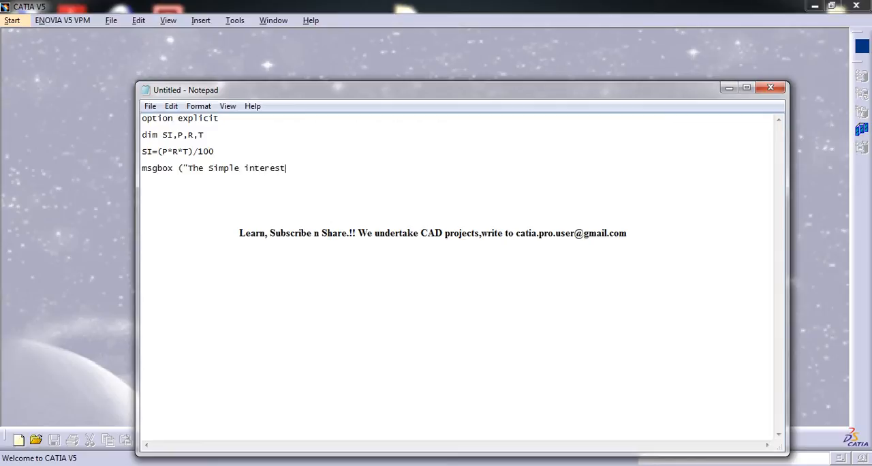
{"action": "type", "text": "value is"}
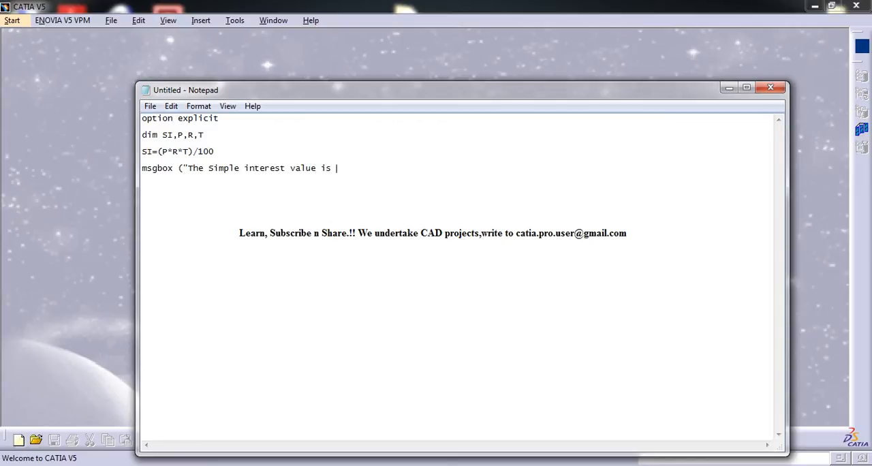
{"action": "type", "text": "\" &"}
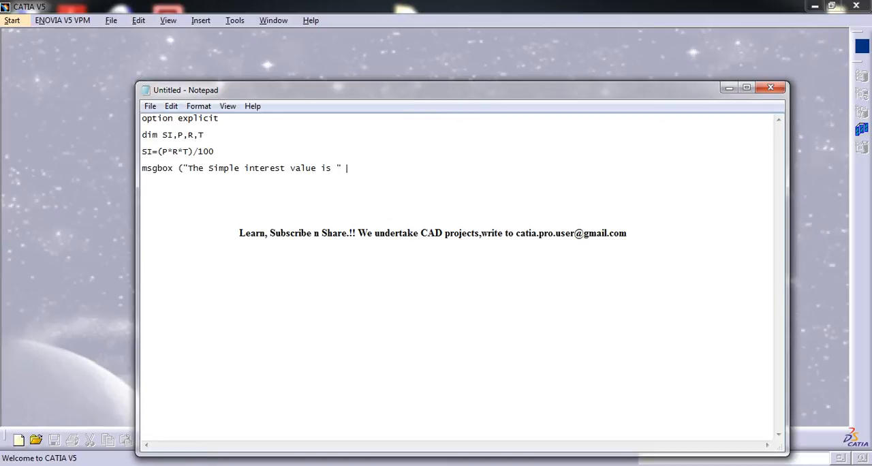
{"action": "type", "text": "&S"}
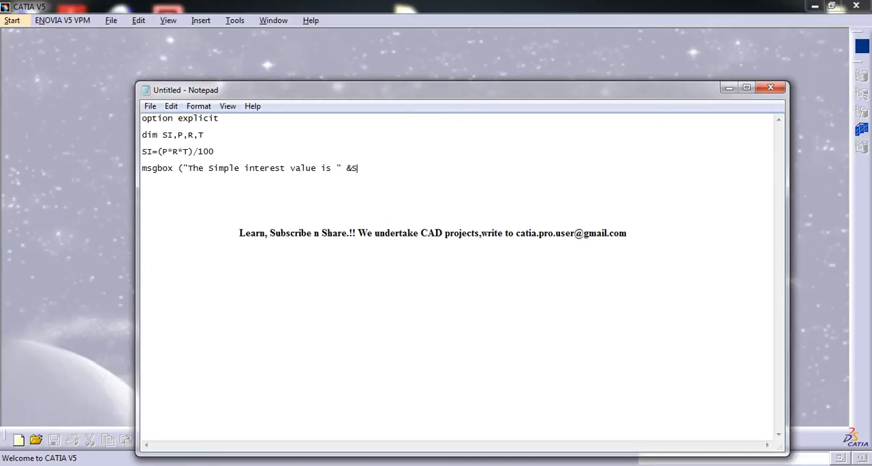
{"action": "type", "text": "I)"}
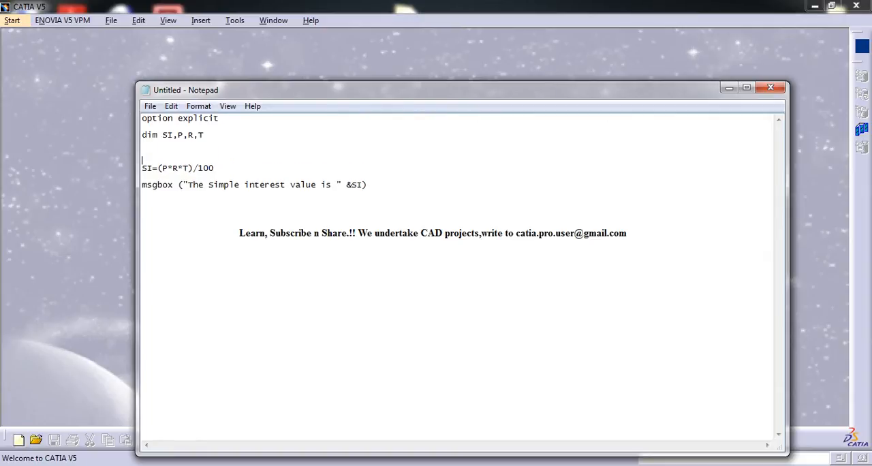
{"action": "mouse_move", "coordinate": [209, 150]}
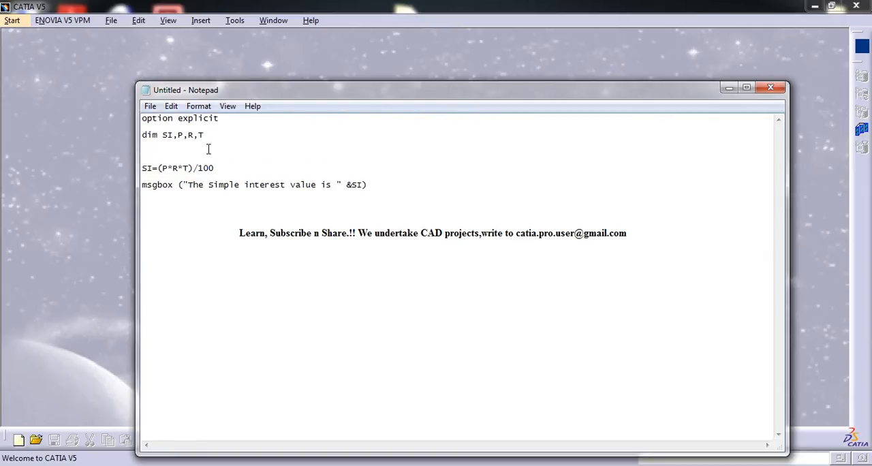
Write P=inputbox ("Enter the value of P") above the formula
{"action": "type", "text": "inpit"}
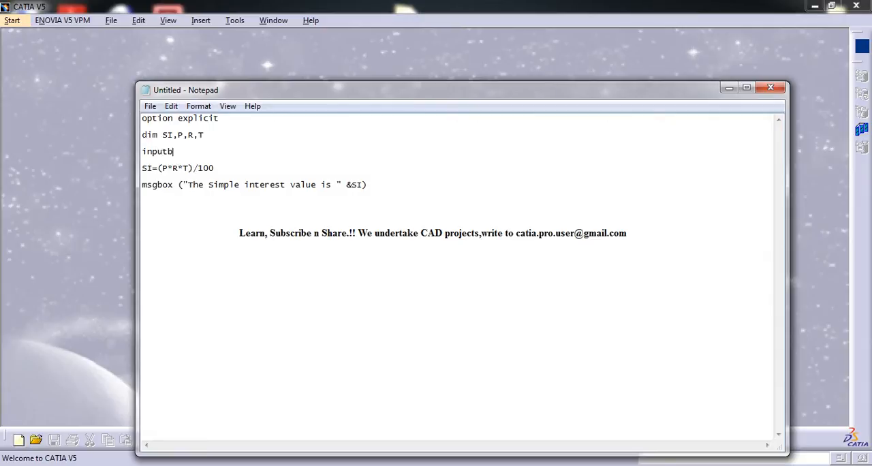
{"action": "key", "text": "BackSpace"}
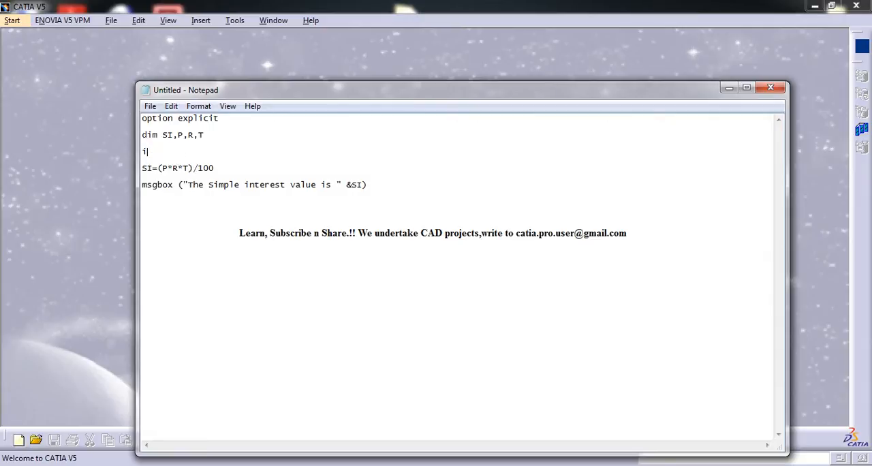
{"action": "type", "text": "P"}
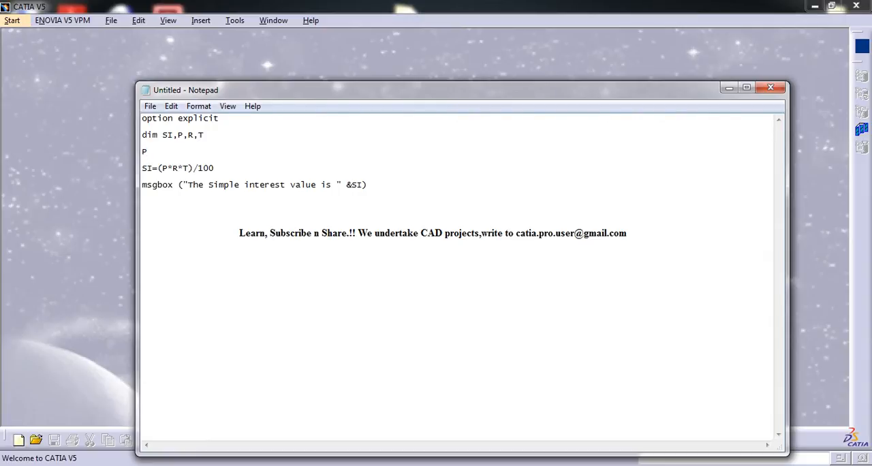
{"action": "type", "text": "=input"}
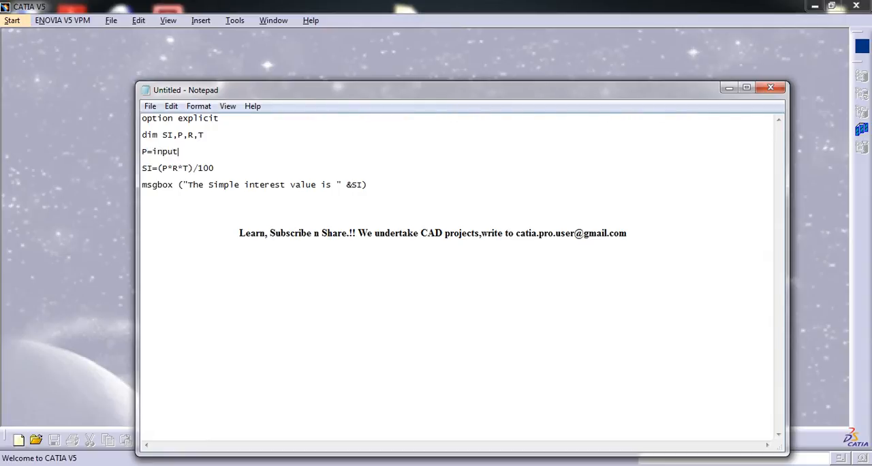
{"action": "type", "text": "box ("}
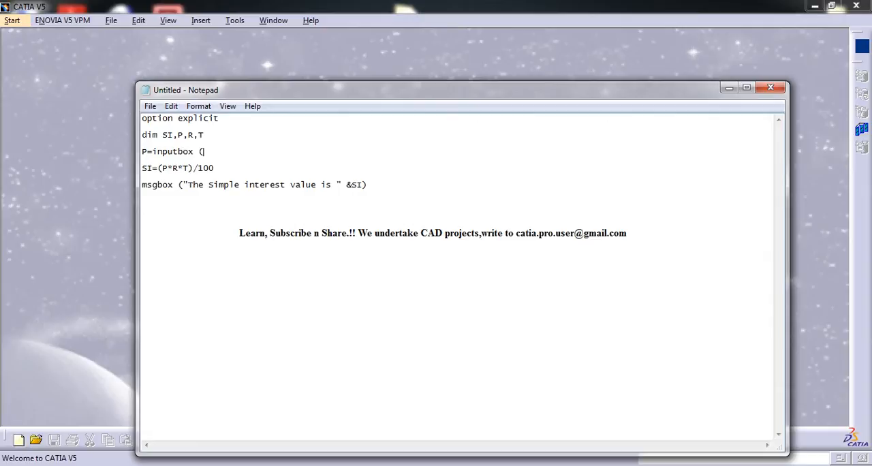
{"action": "type", "text": "\""}
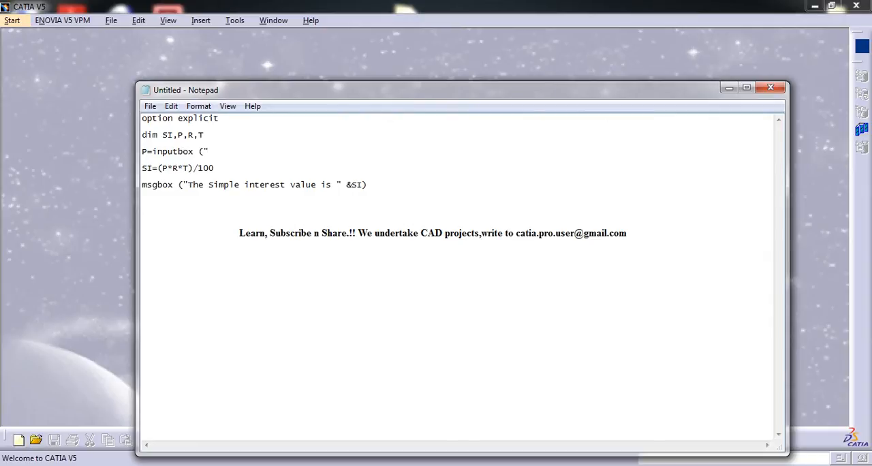
{"action": "type", "text": "Enter"}
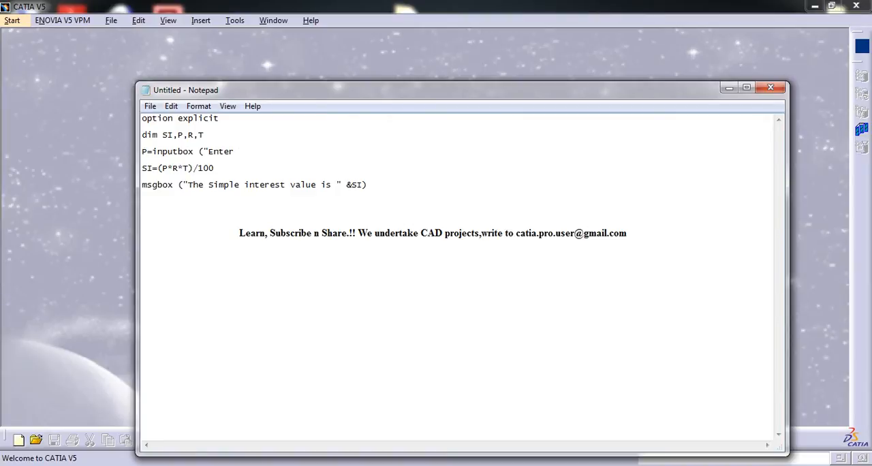
{"action": "type", "text": "the value"}
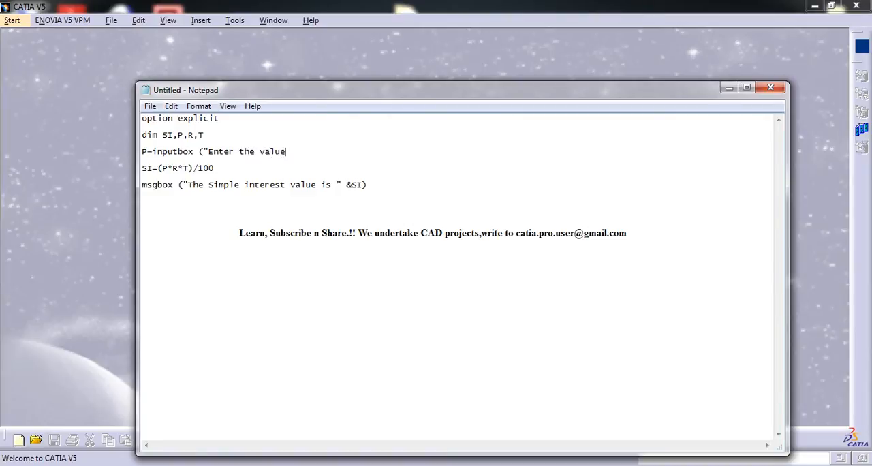
{"action": "type", "text": "of P"}
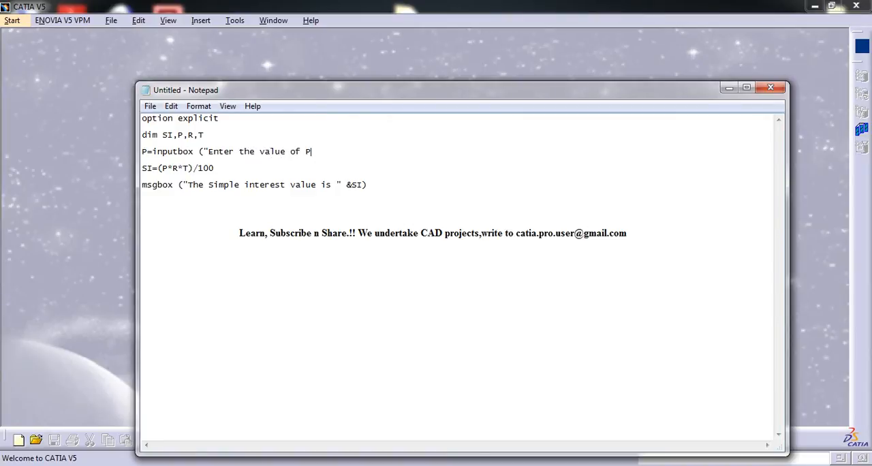
{"action": "type", "text": "\")"}
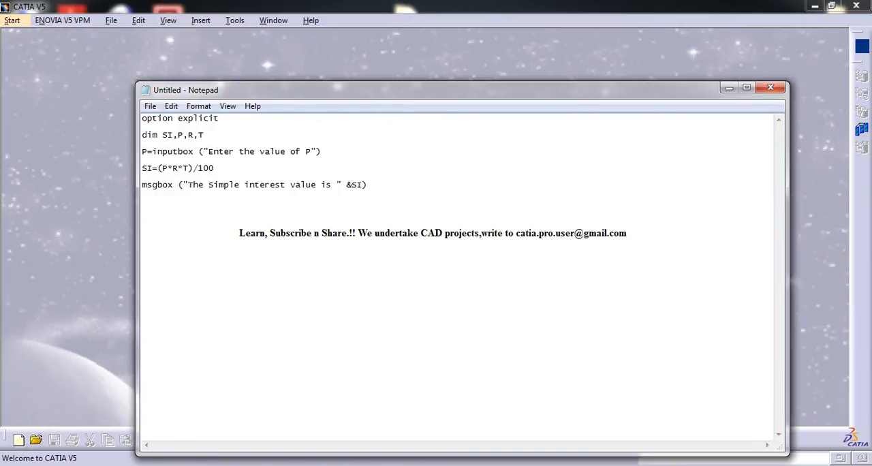
Wrap the input box in cint() and reword the prompt to 'Princple amount'
{"action": "type", "text": "cint"}
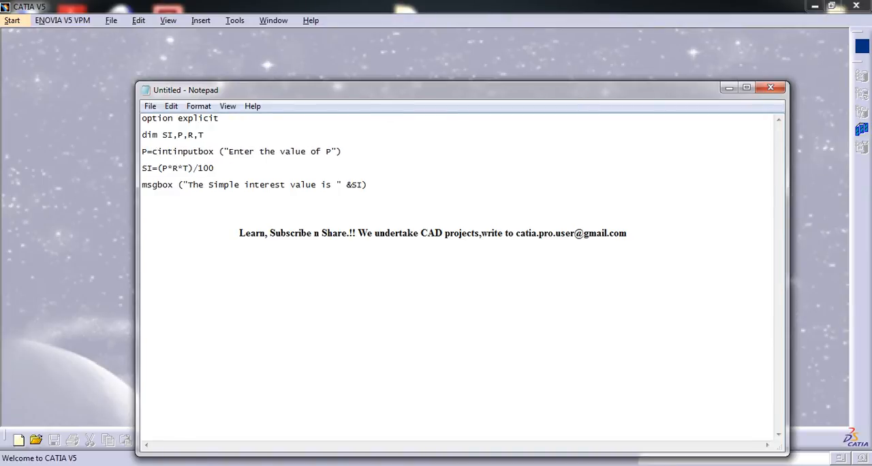
{"action": "type", "text": "("}
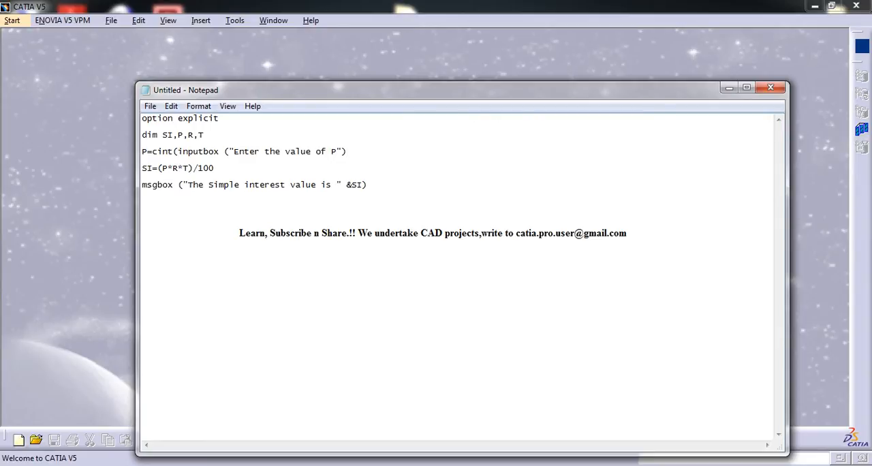
{"action": "type", "text": ")"}
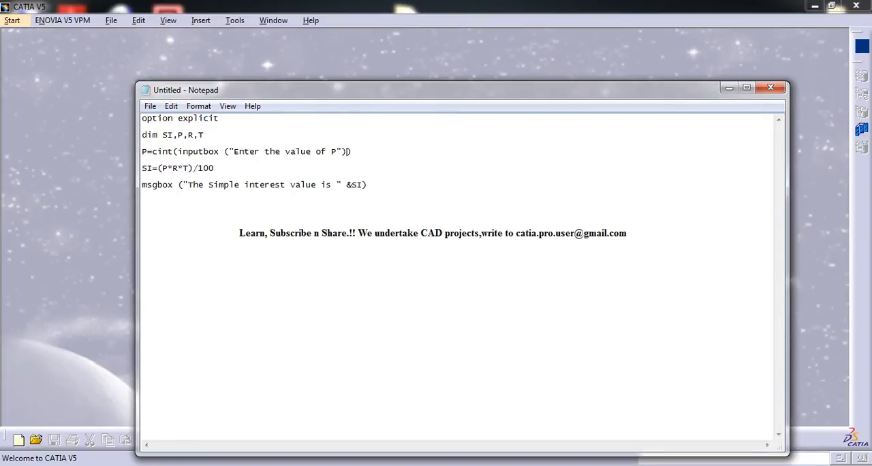
{"action": "type", "text": "rin"}
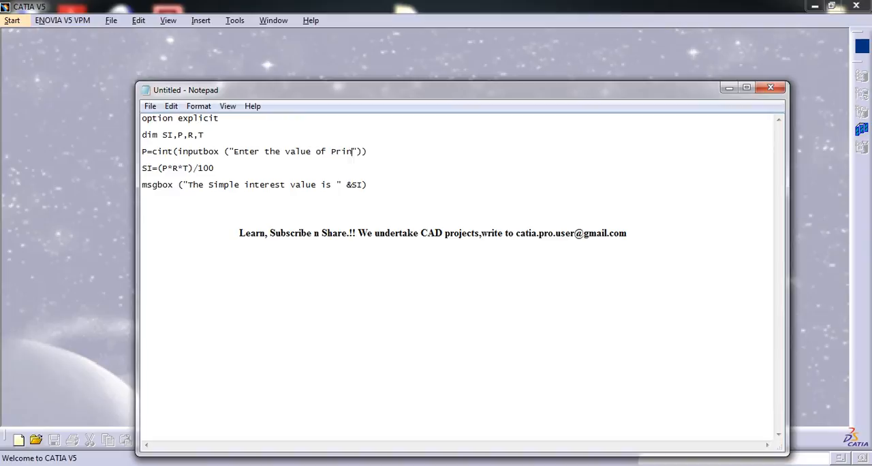
{"action": "type", "text": "cple amount"}
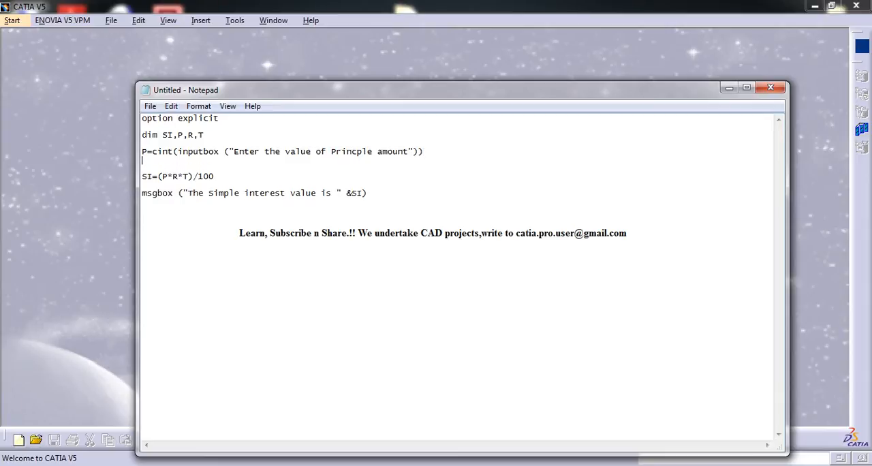
Write R=cint(inputbox ("Enter the rate of interest")) after the P line
{"action": "type", "text": "R"}
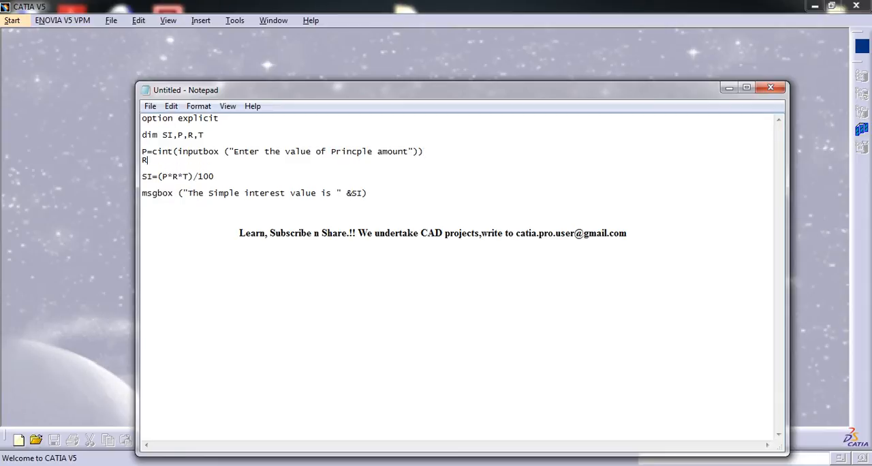
{"action": "type", "text": "=C"}
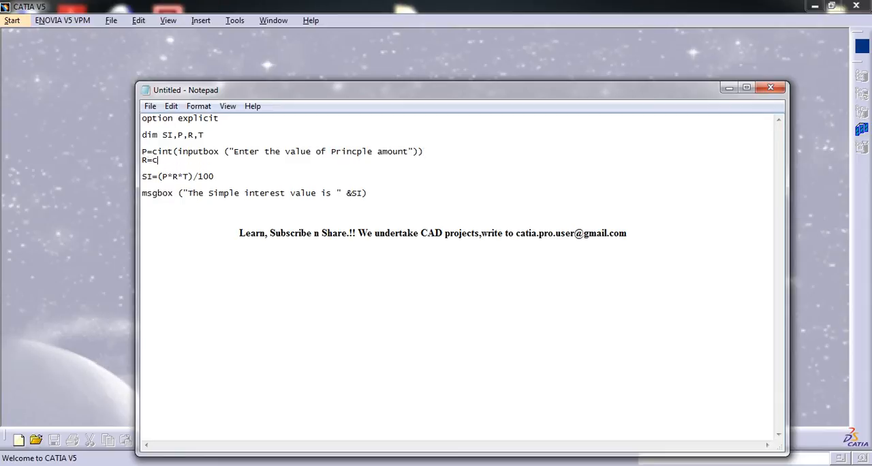
{"action": "type", "text": "int(in"}
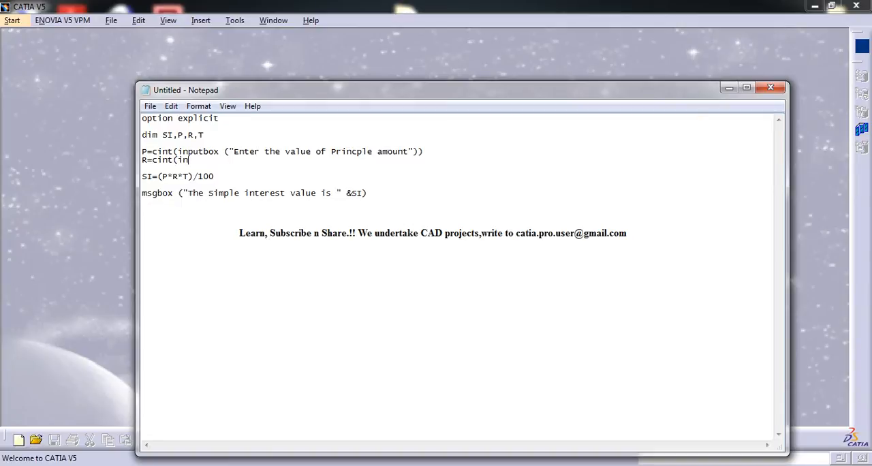
{"action": "type", "text": "putbox"}
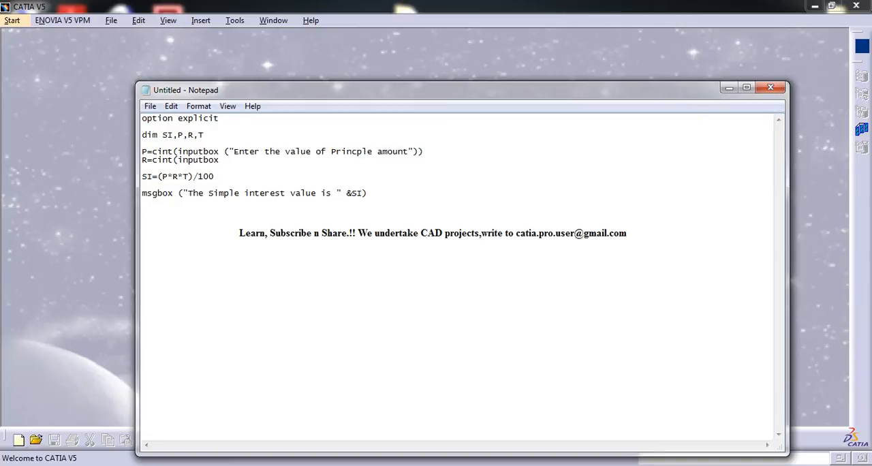
{"action": "type", "text": "(\"en"}
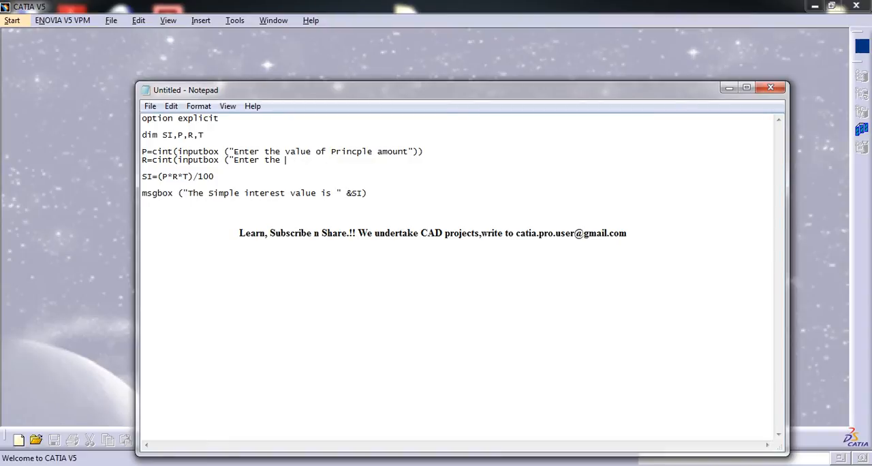
{"action": "type", "text": "rate of"}
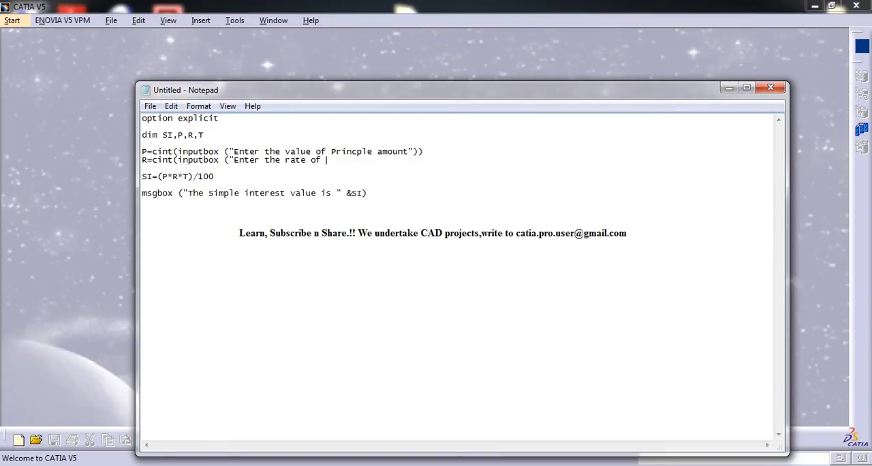
{"action": "type", "text": "interes"}
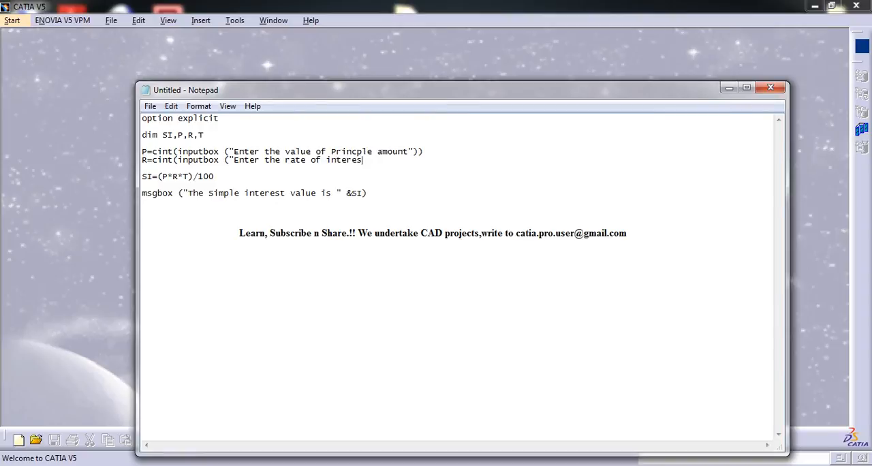
{"action": "type", "text": "t\""}
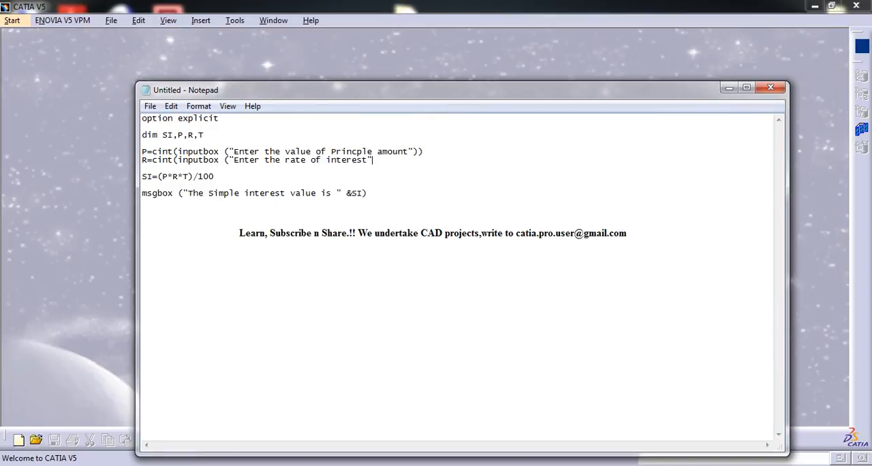
{"action": "type", "text": ")"}
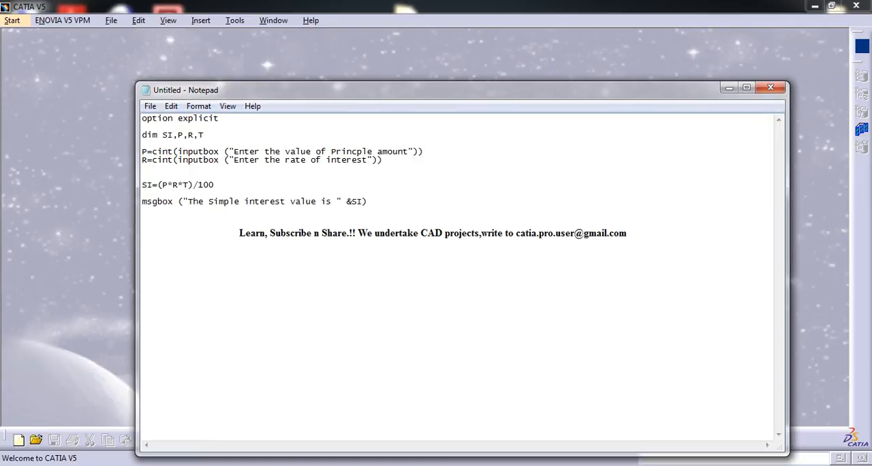
Write T=cint(inputbox ("Enter the time in years")) as the third input line
{"action": "type", "text": "T="}
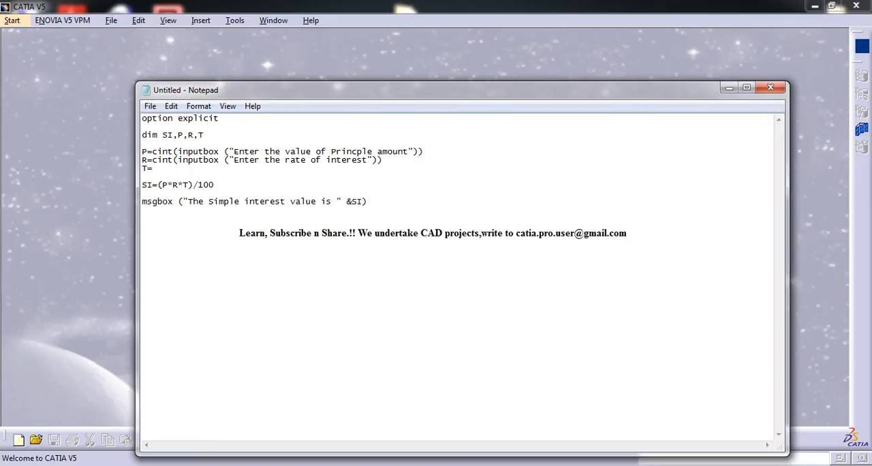
{"action": "type", "text": "cint("}
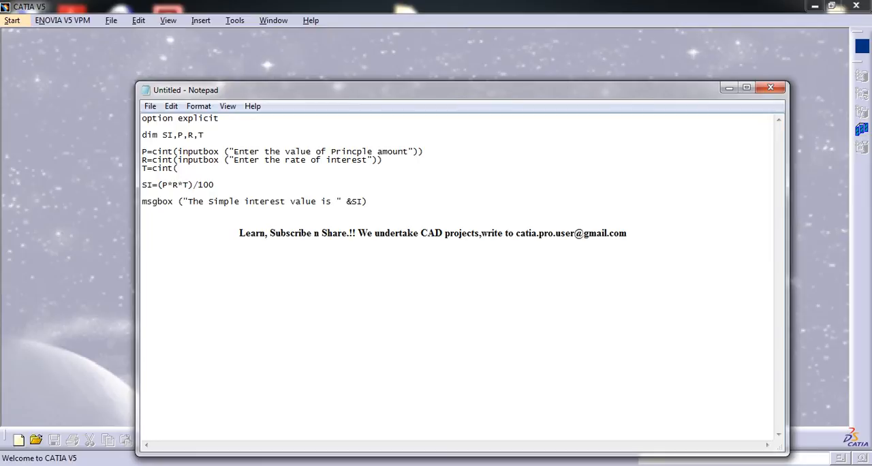
{"action": "type", "text": "(inputbox"}
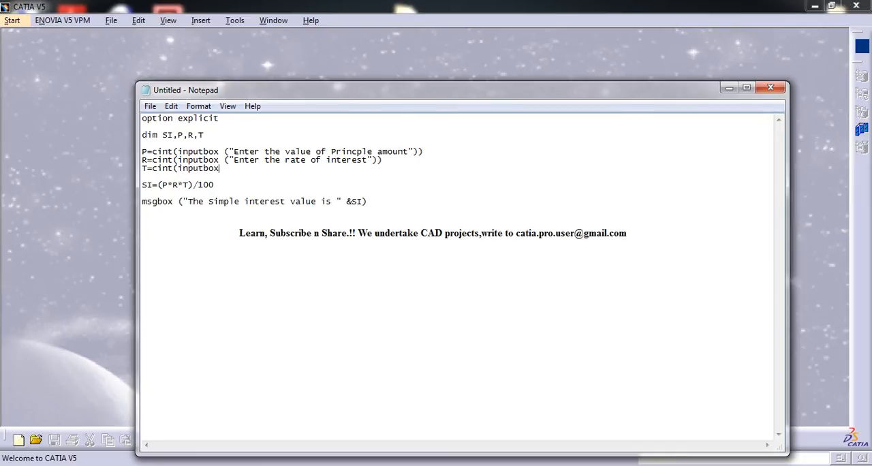
{"action": "type", "text": "("}
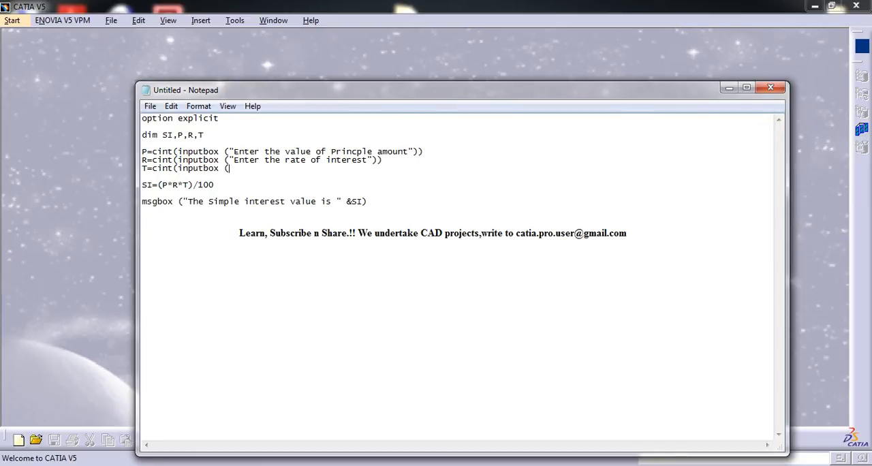
{"action": "type", "text": "\"Enter"}
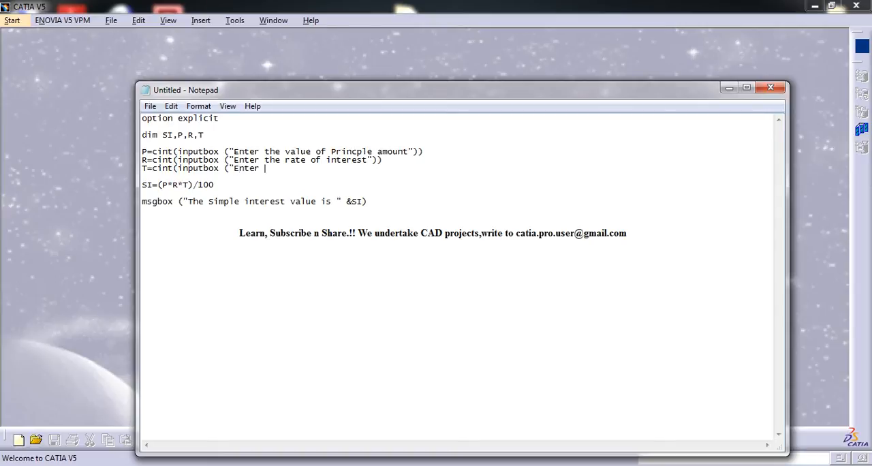
{"action": "type", "text": "the time in year"}
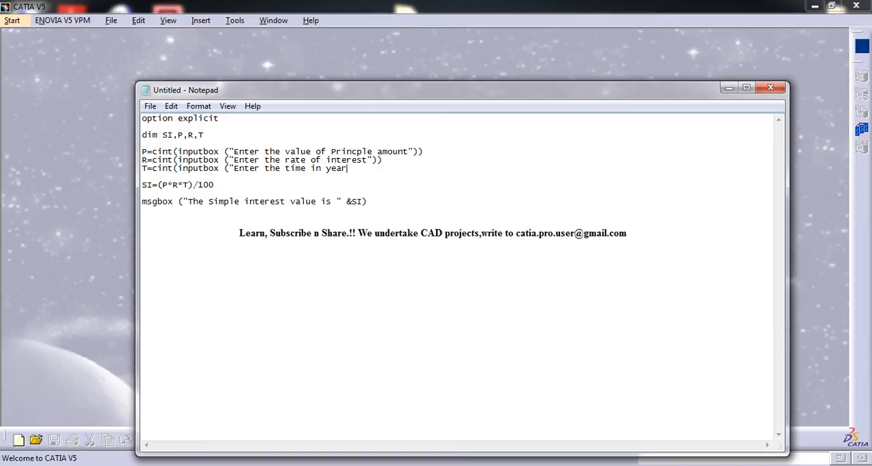
{"action": "type", "text": "s\""}
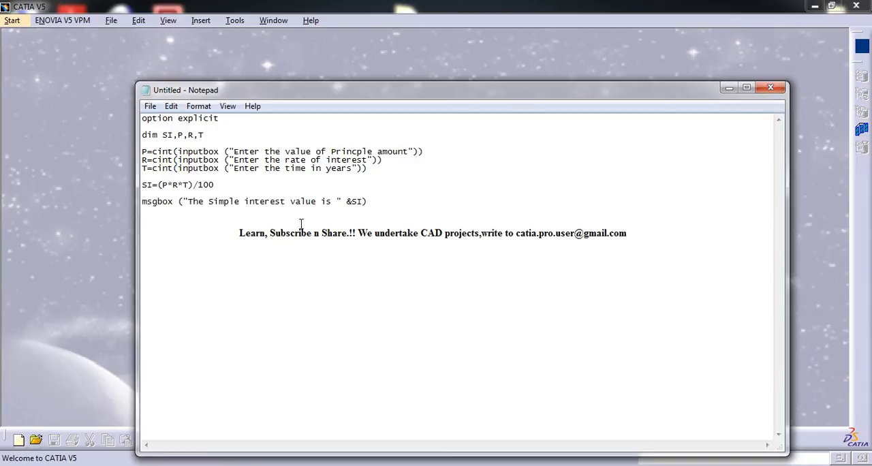
{"action": "left_click", "coordinate": [150, 107]}
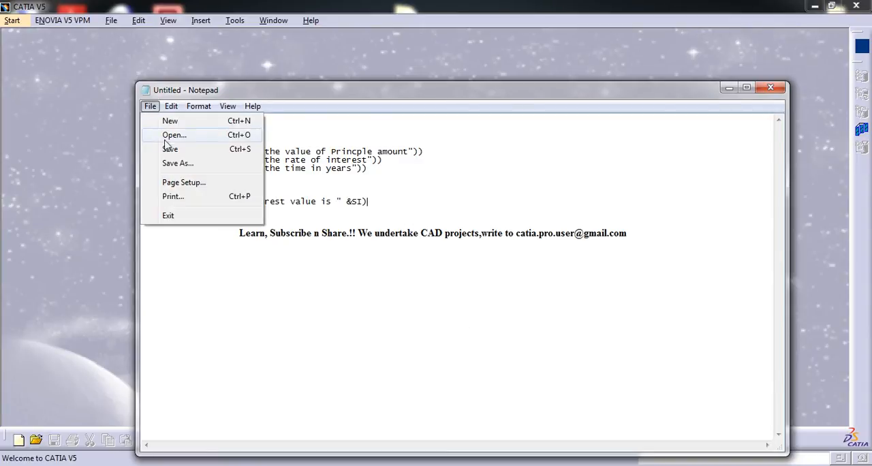
Save the script as simple interest.vbs in the TUT SCRIPTS folder via Save As
{"action": "left_click", "coordinate": [177, 164]}
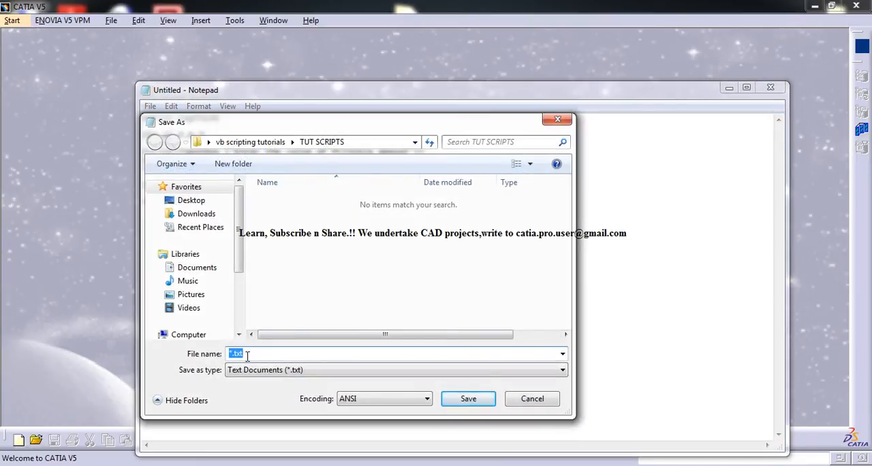
{"action": "type", "text": "ism"}
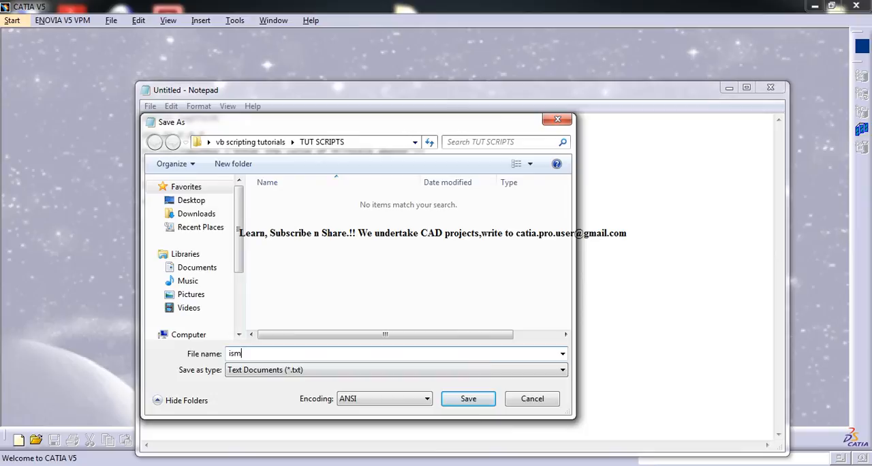
{"action": "type", "text": "simple"}
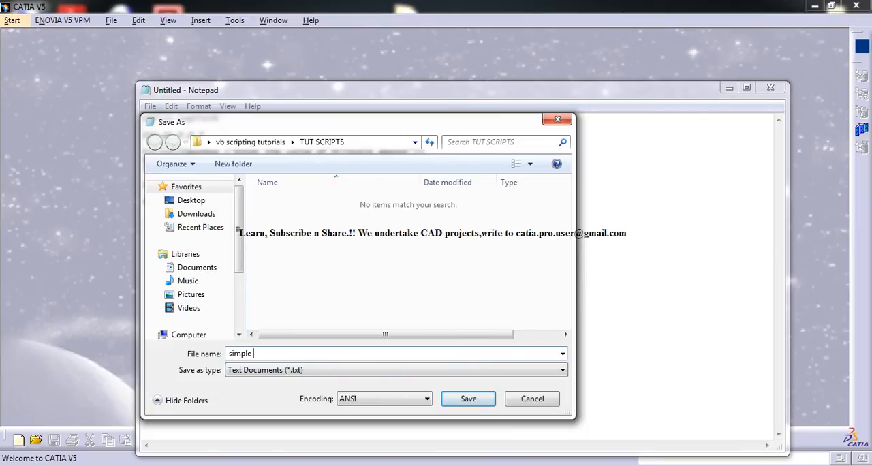
{"action": "type", "text": "interest.vb"}
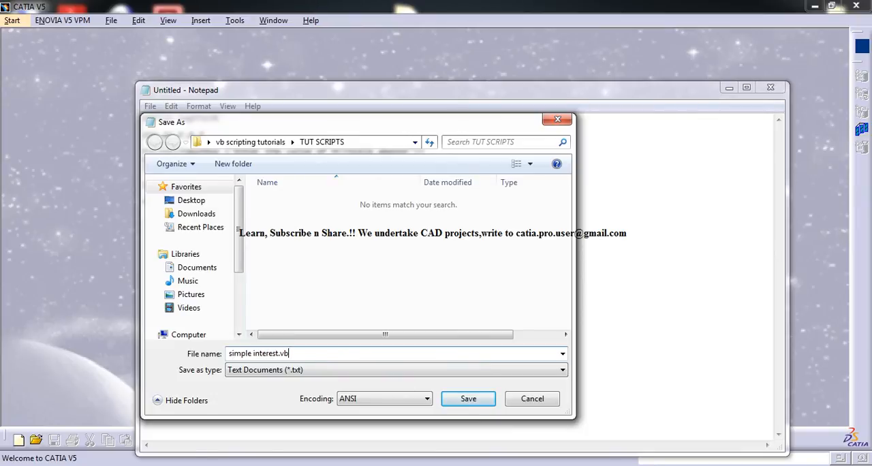
{"action": "type", "text": "s"}
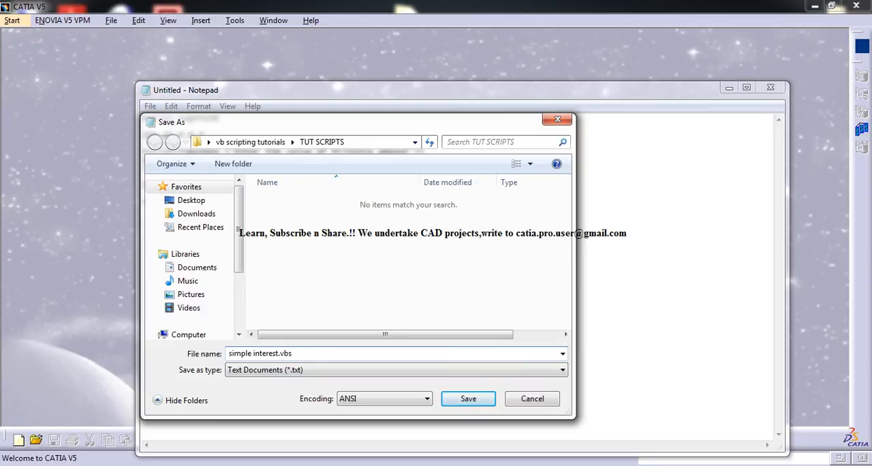
{"action": "left_click", "coordinate": [469, 398]}
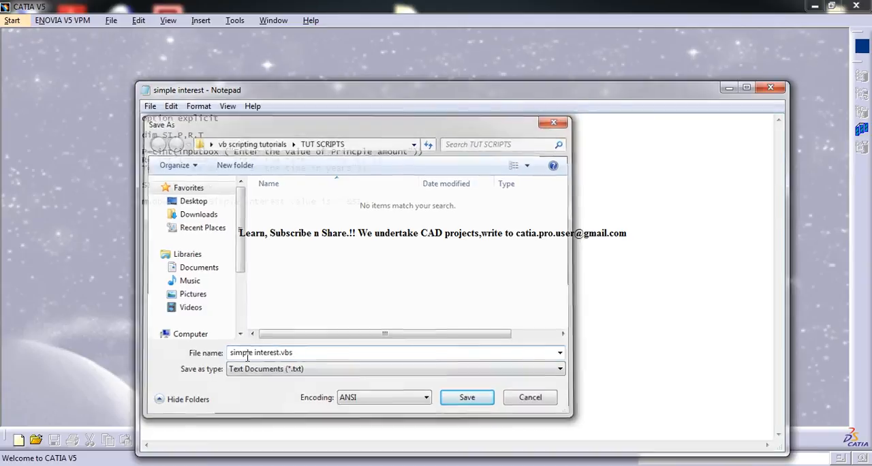
{"action": "left_click", "coordinate": [466, 398]}
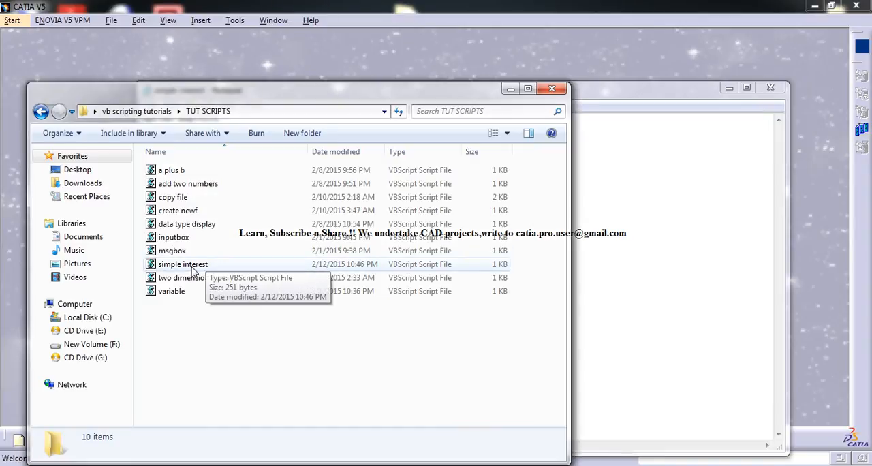
{"action": "double_click", "coordinate": [183, 265]}
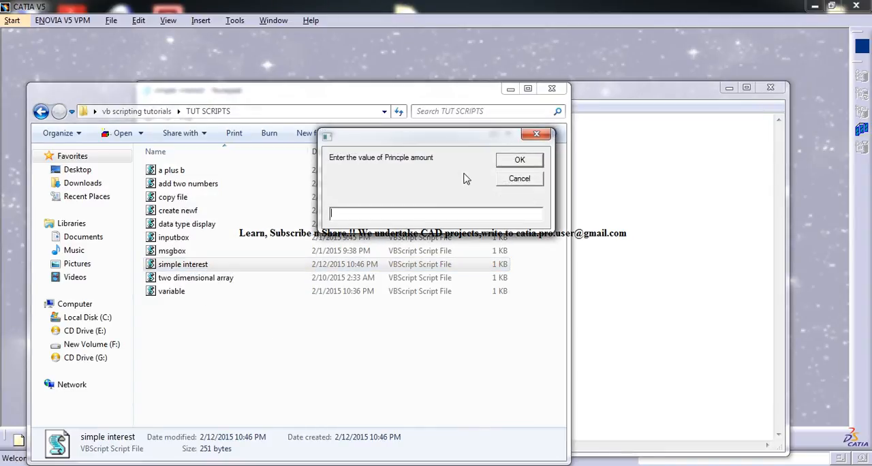
{"action": "type", "text": "5"}
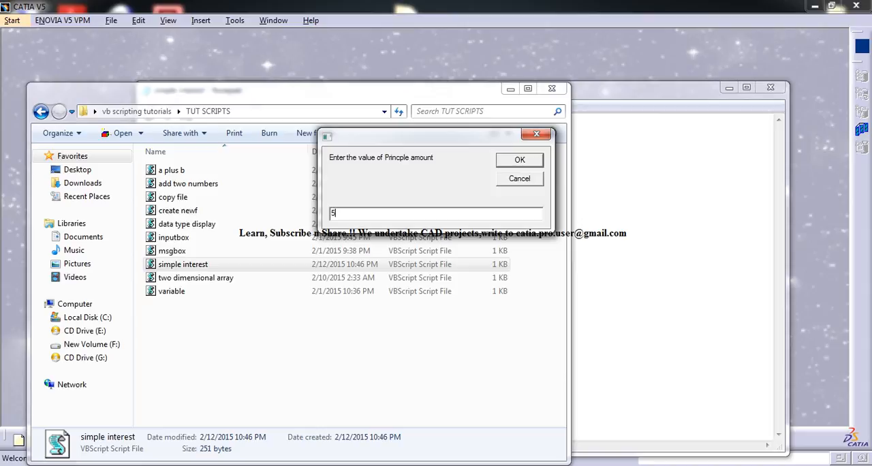
{"action": "left_click", "coordinate": [519, 160]}
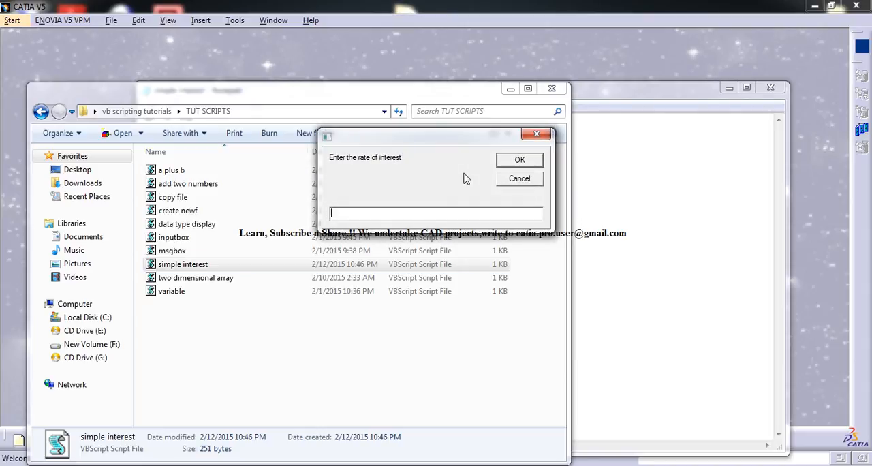
{"action": "left_click", "coordinate": [519, 160]}
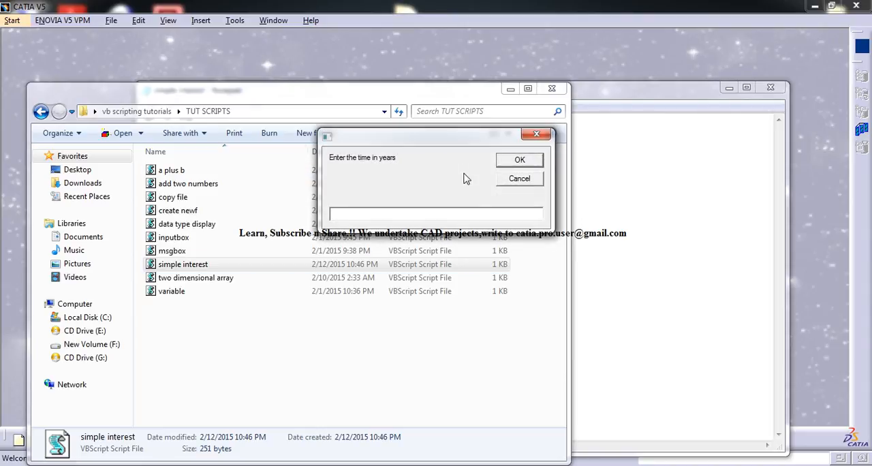
{"action": "left_click", "coordinate": [519, 159]}
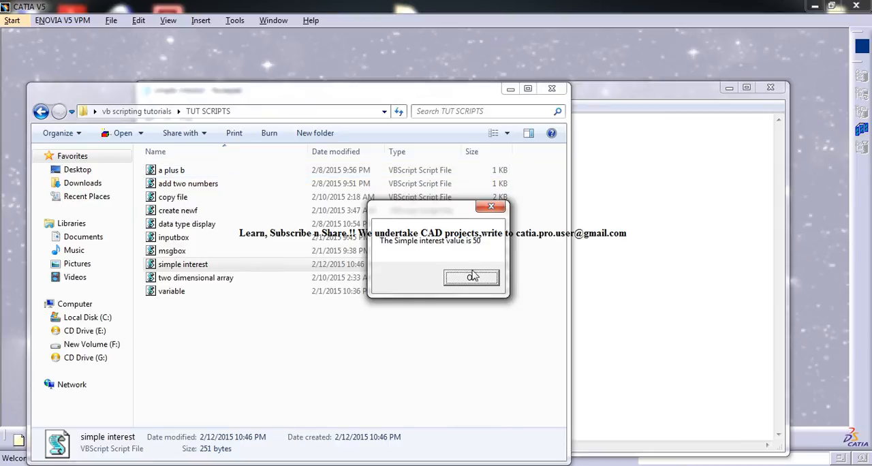
{"action": "left_click", "coordinate": [471, 278]}
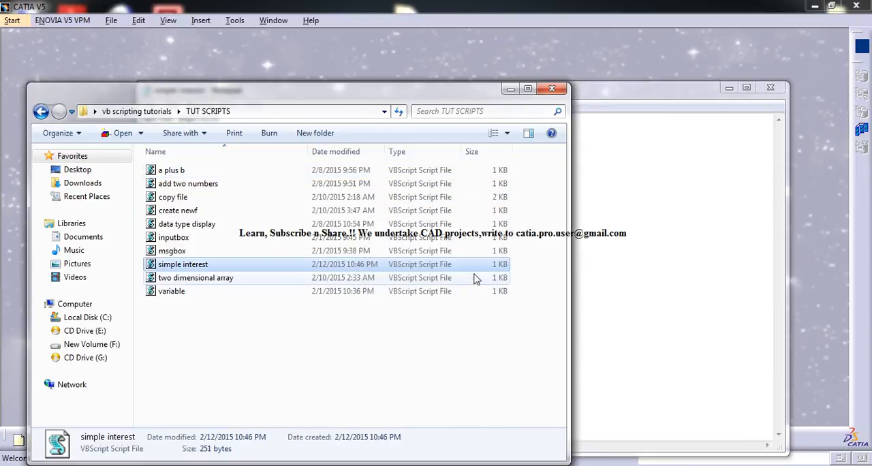